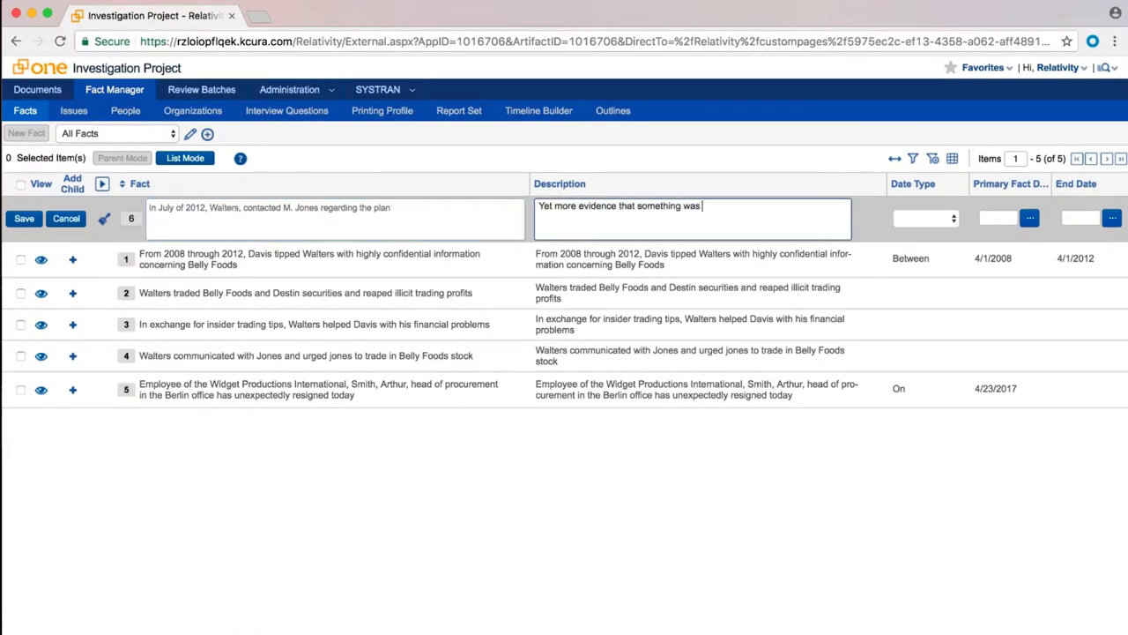
left_click(1030, 219)
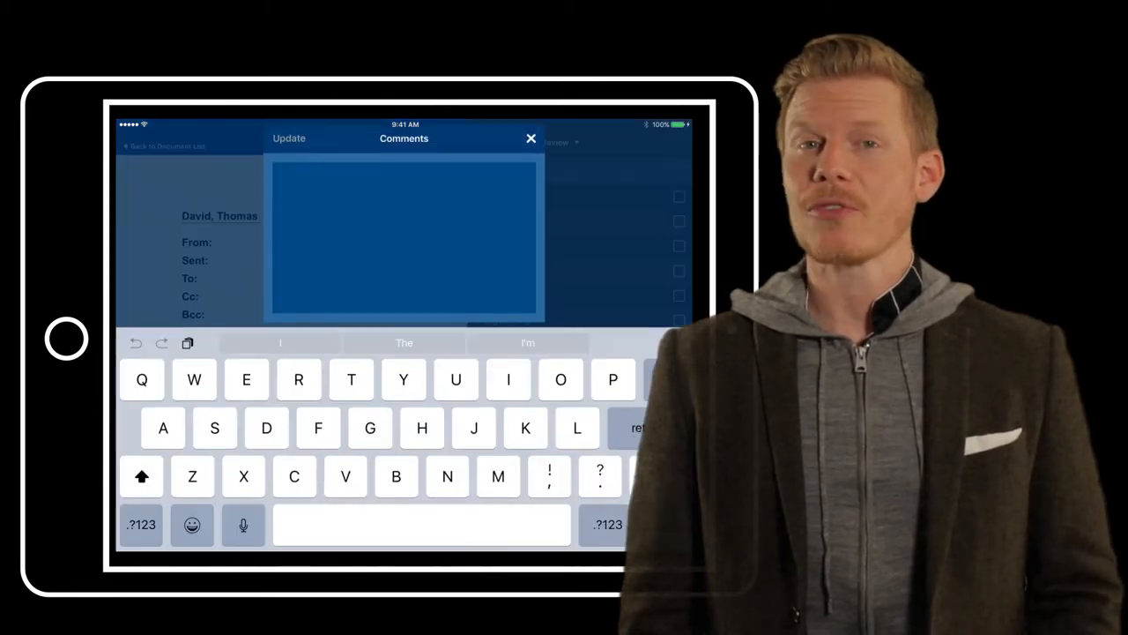
Step: Enter a comment that several attachments need review and update the document
left_click(244, 525)
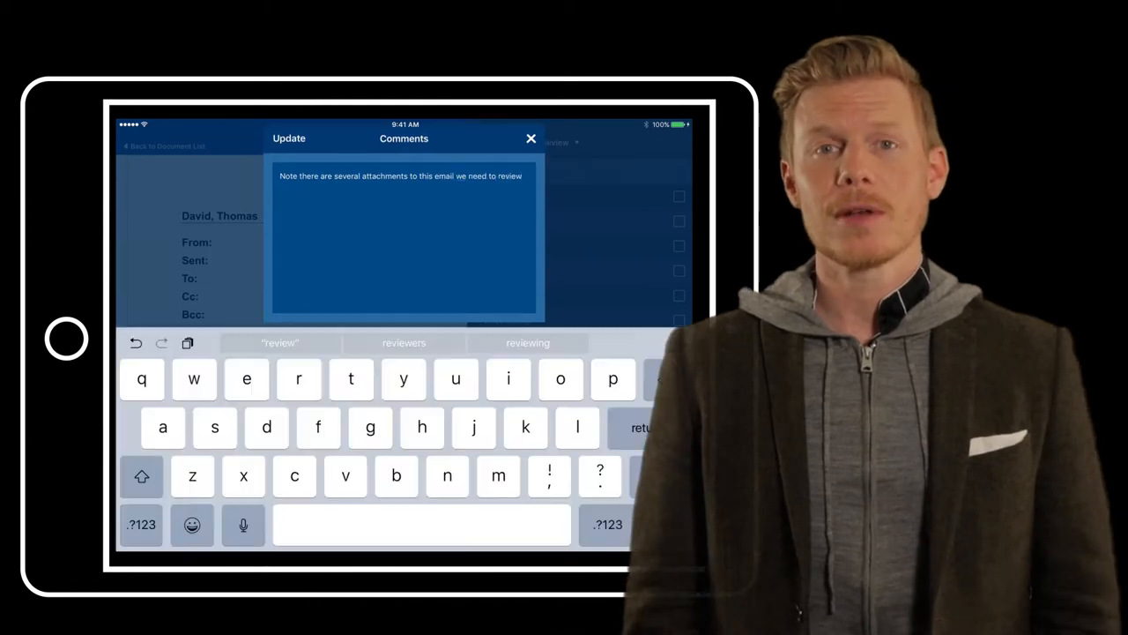
left_click(531, 138)
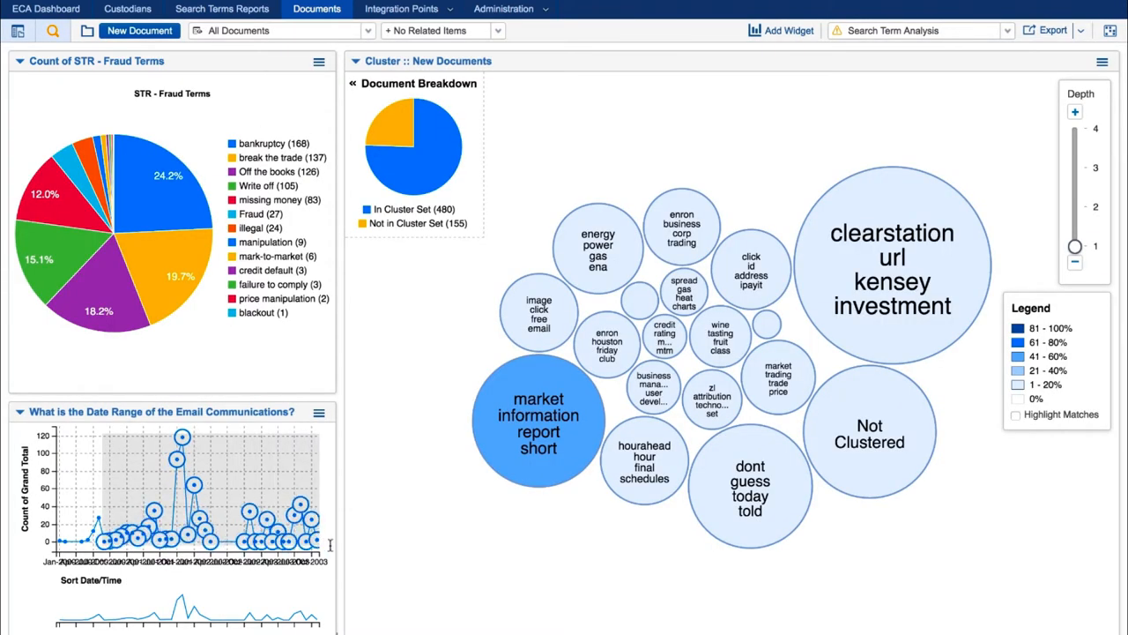
Step: Run SYSTRAN Anonymize with configuration 1: Default to mask the email's extracted text
left_click(1076, 247)
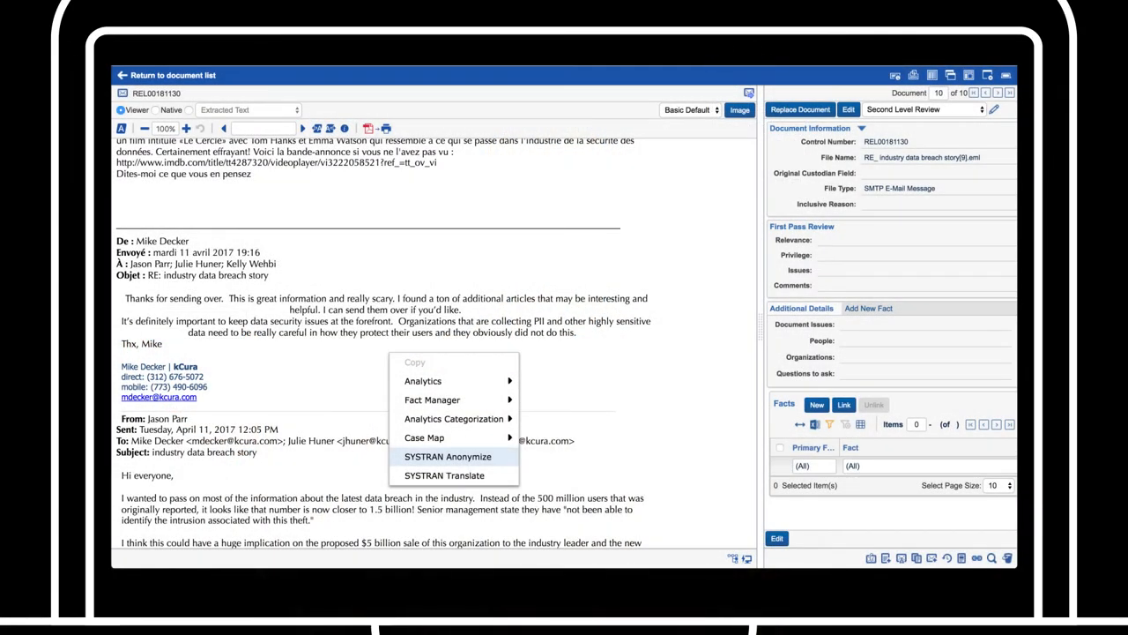
left_click(447, 455)
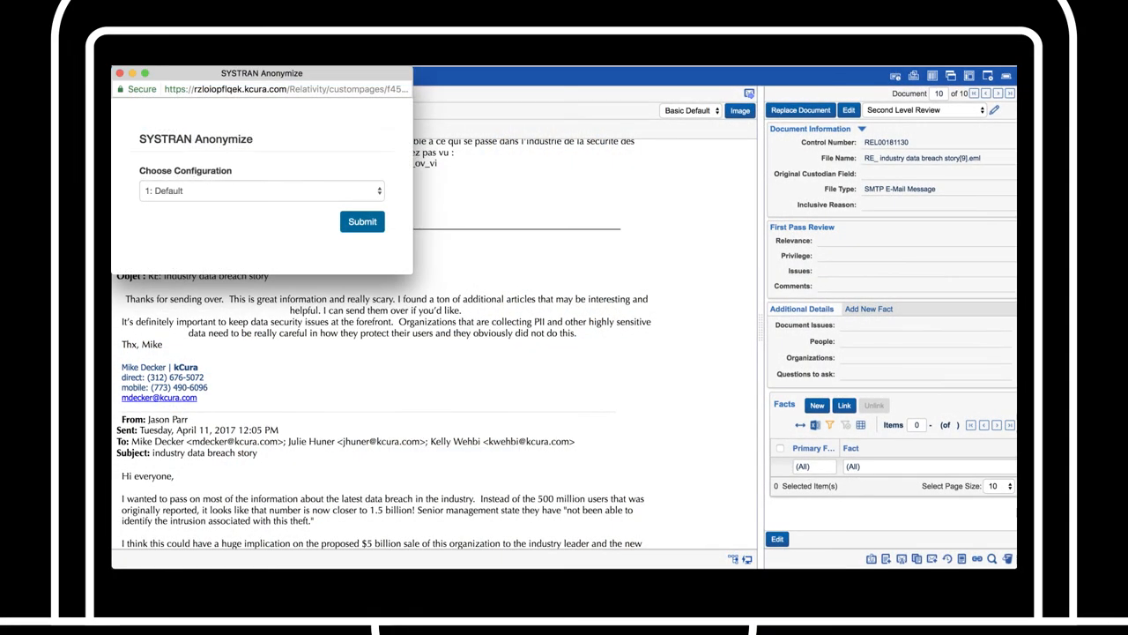
left_click(361, 222)
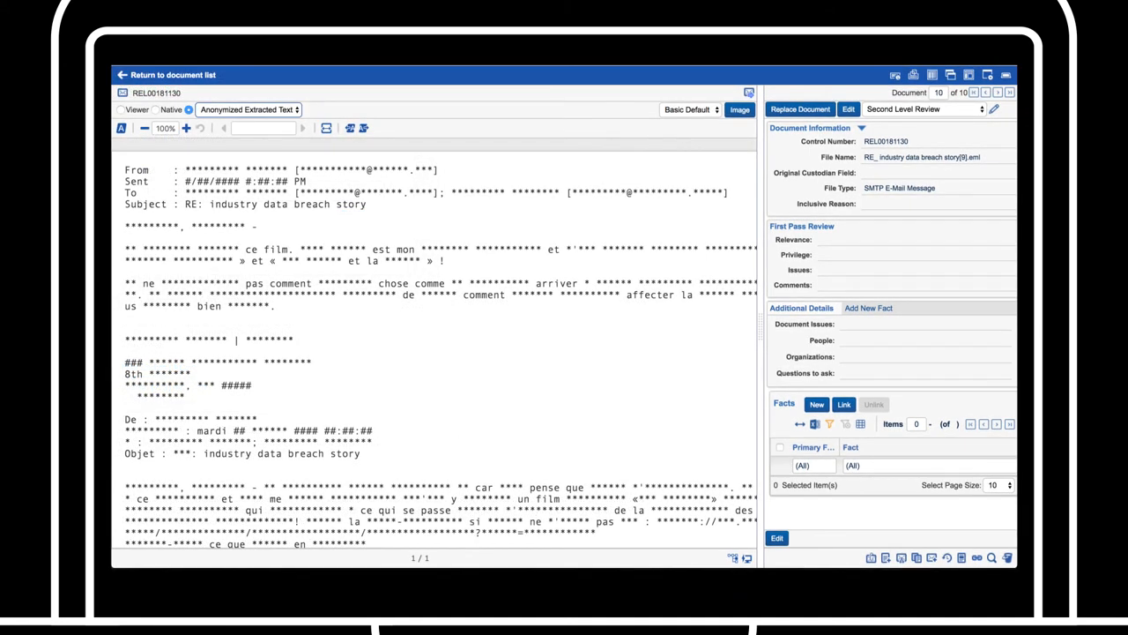